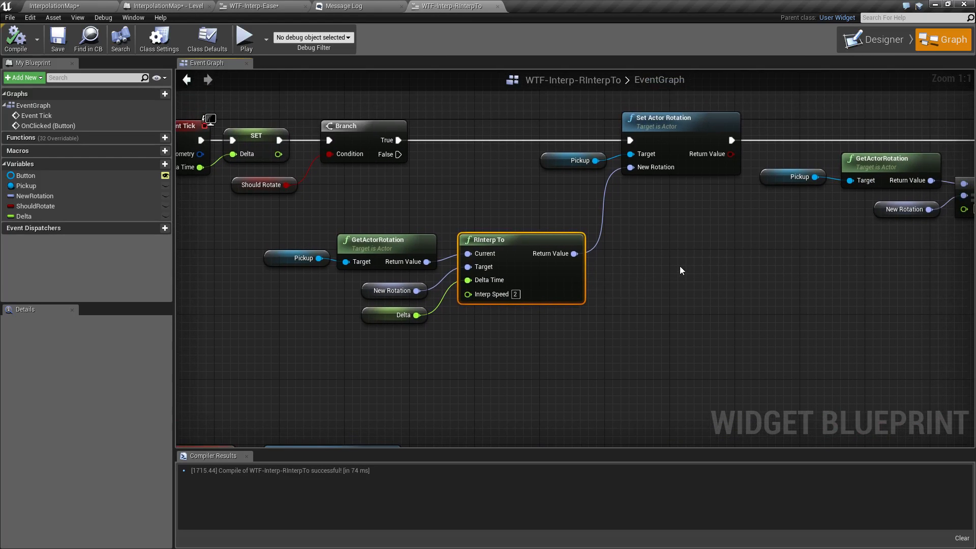
Test-play the level, rotating the pickup cube to new random angles, then close the preview
{"action": "left_click", "coordinate": [245, 38]}
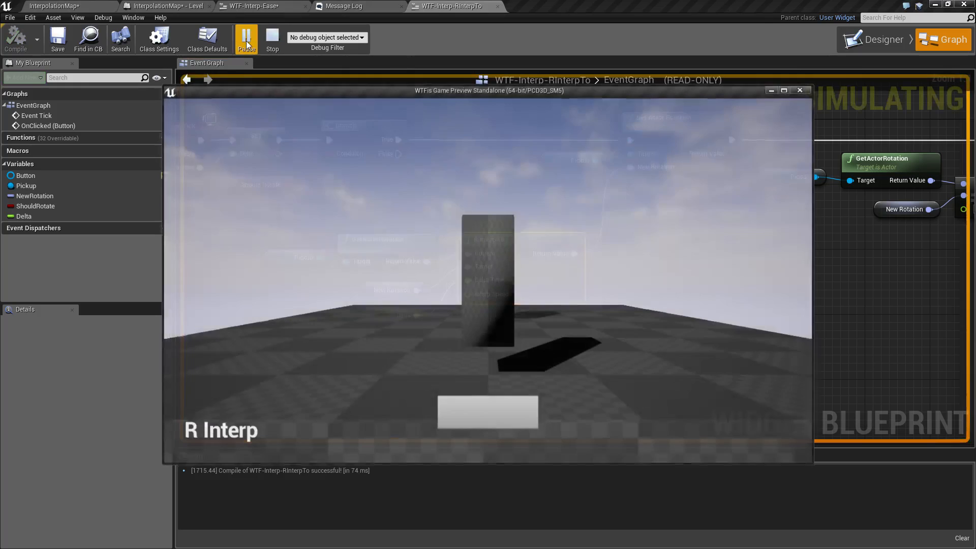
{"action": "left_click", "coordinate": [246, 39]}
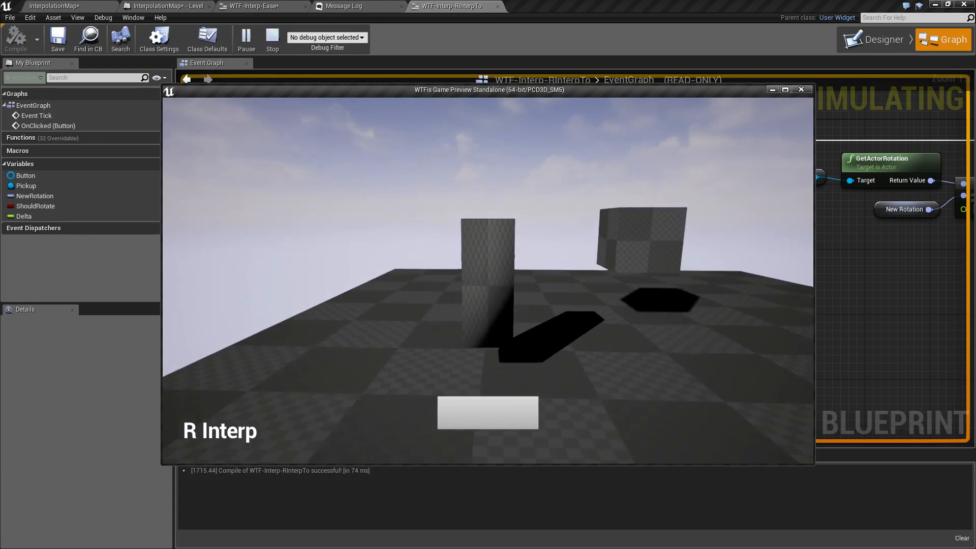
{"action": "left_click", "coordinate": [487, 413]}
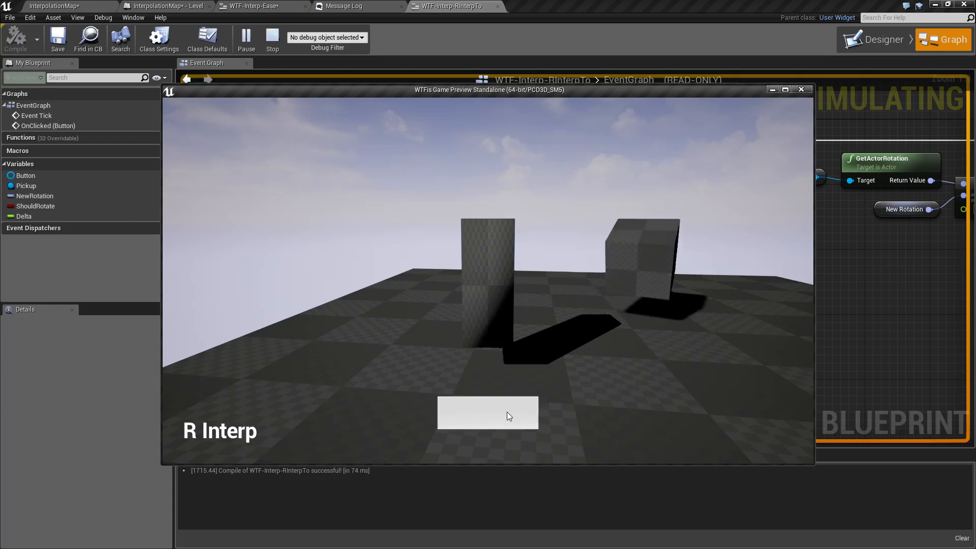
{"action": "left_click", "coordinate": [487, 412]}
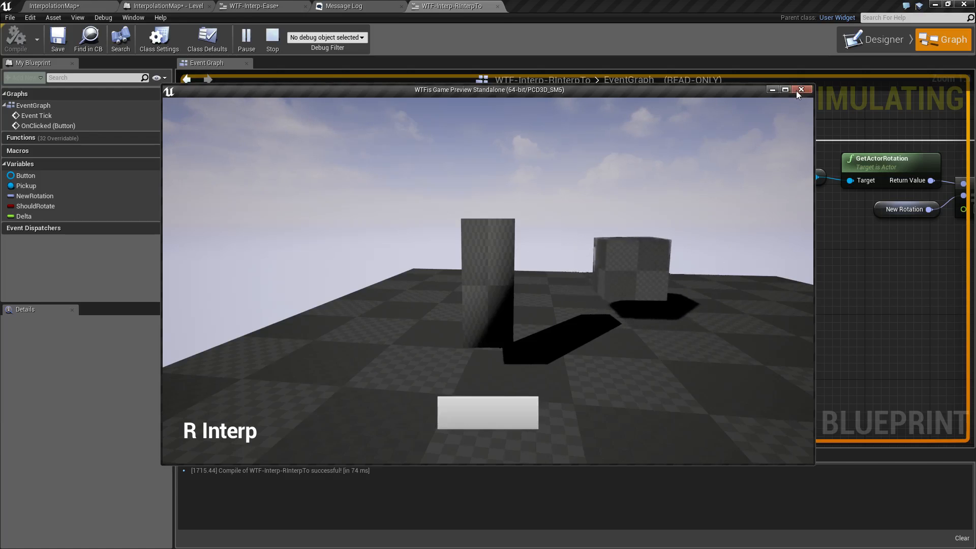
{"action": "left_click", "coordinate": [801, 89]}
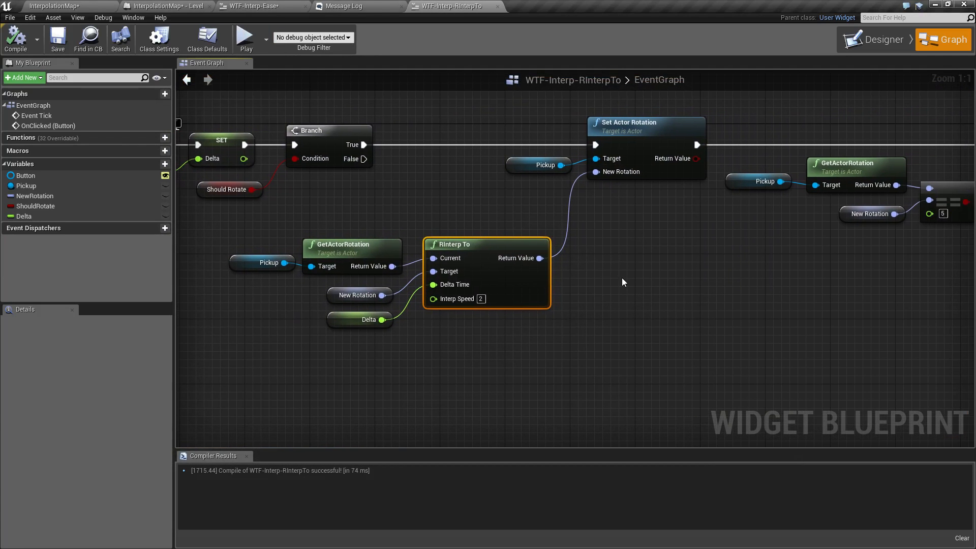
{"action": "mouse_move", "coordinate": [307, 221]}
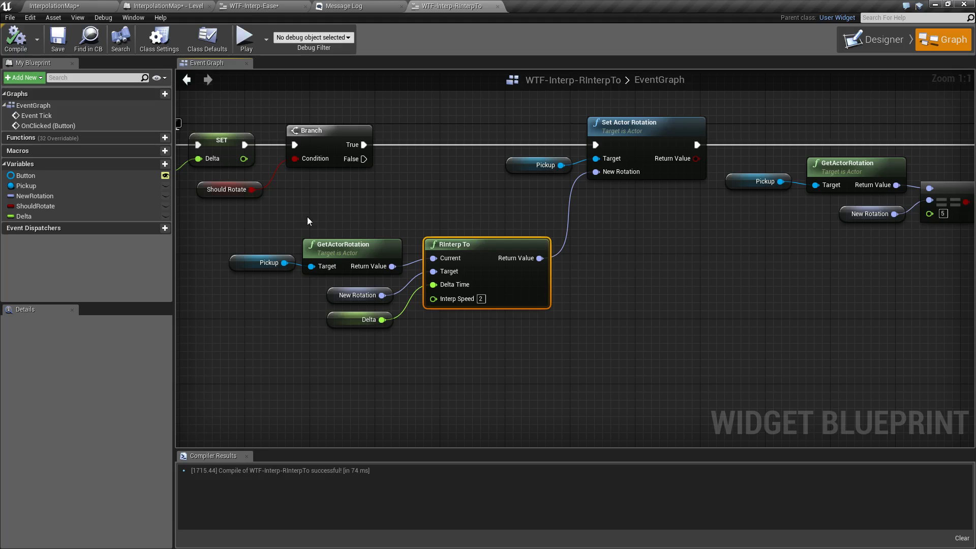
{"action": "mouse_move", "coordinate": [456, 263]}
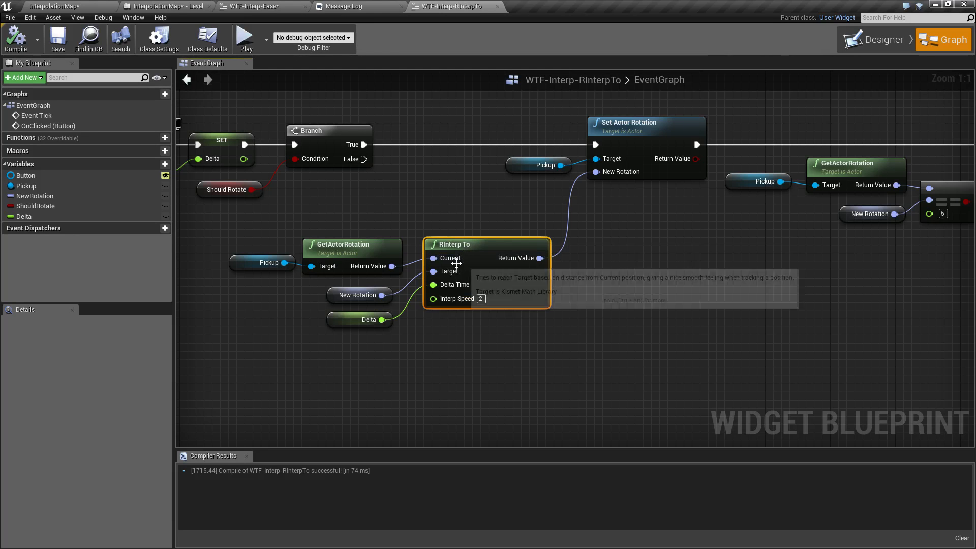
{"action": "mouse_move", "coordinate": [453, 284]}
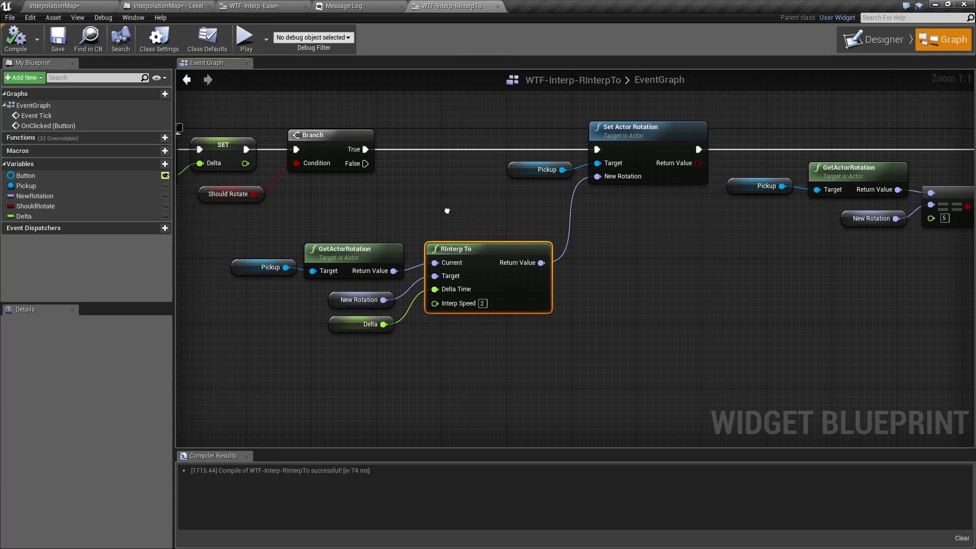
{"action": "mouse_move", "coordinate": [469, 240]}
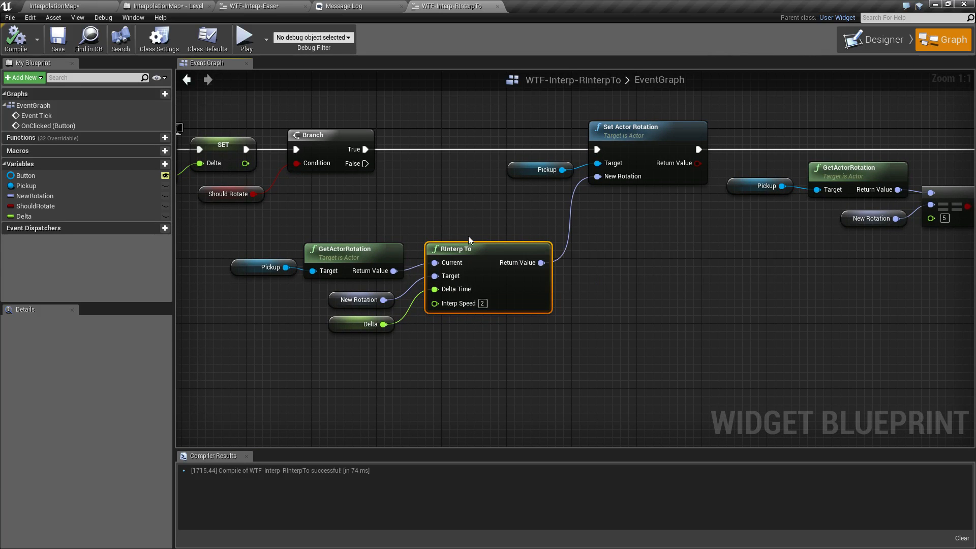
{"action": "mouse_move", "coordinate": [253, 241]}
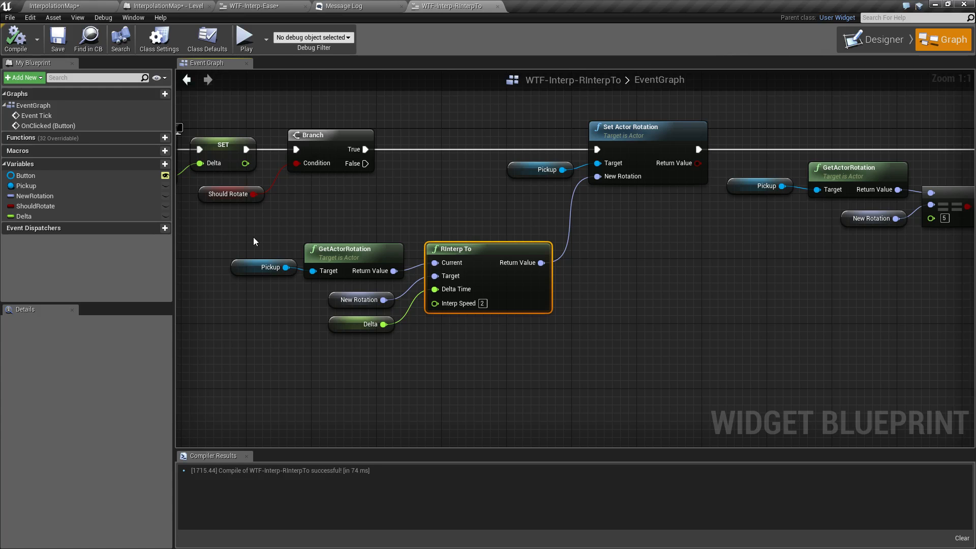
Clear the graph selection and place an unconnected RInterp to Constant node below RInterp To
{"action": "left_click", "coordinate": [405, 237]}
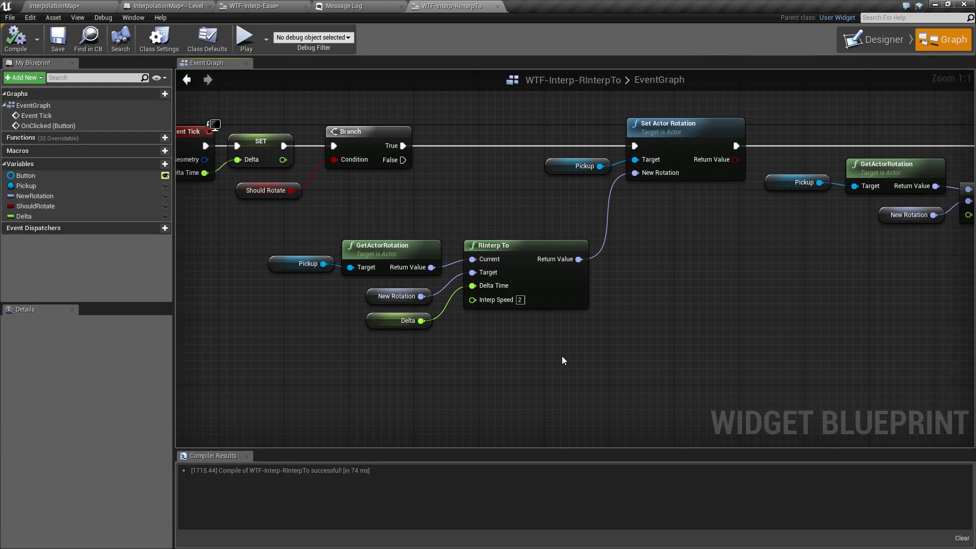
{"action": "mouse_move", "coordinate": [491, 300]}
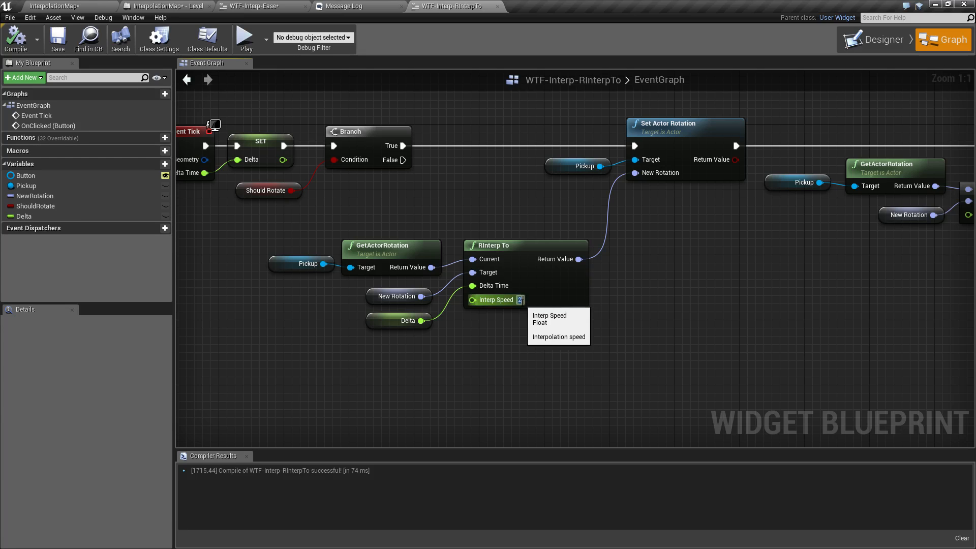
{"action": "mouse_move", "coordinate": [506, 336]}
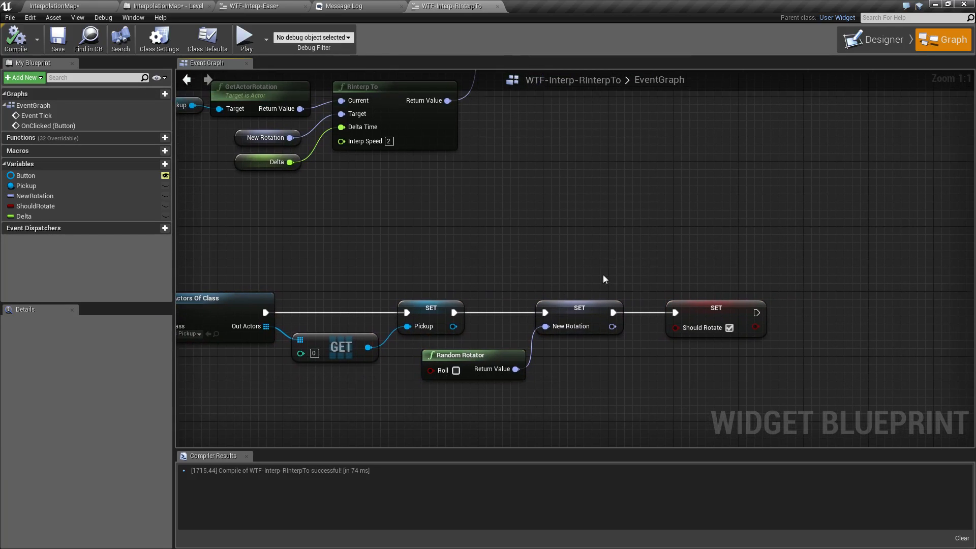
{"action": "mouse_move", "coordinate": [652, 256]}
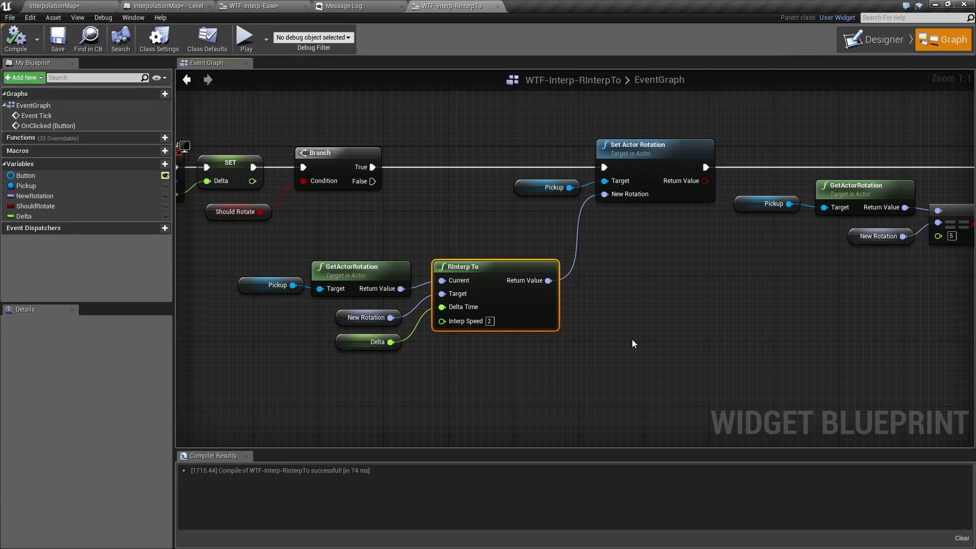
{"action": "right_click", "coordinate": [633, 343]}
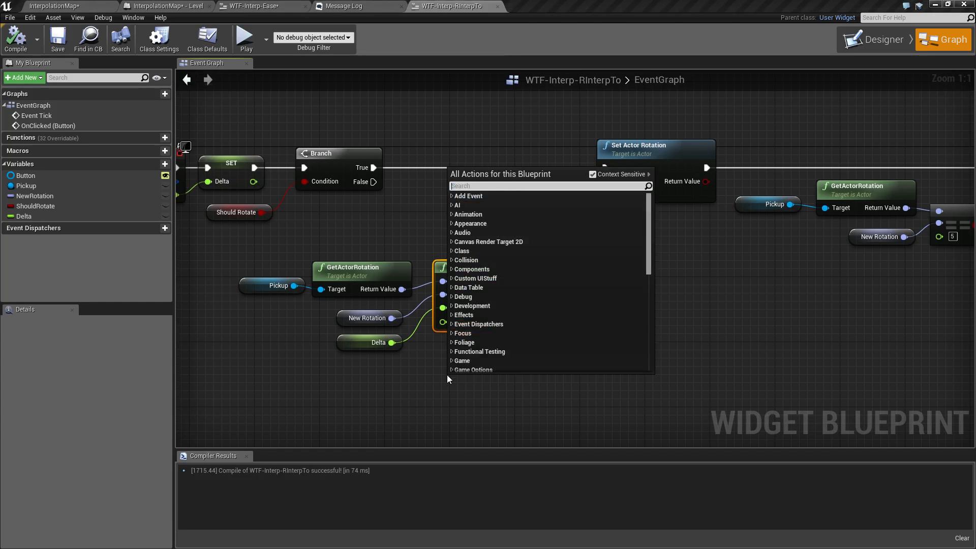
{"action": "type", "text": "rit"}
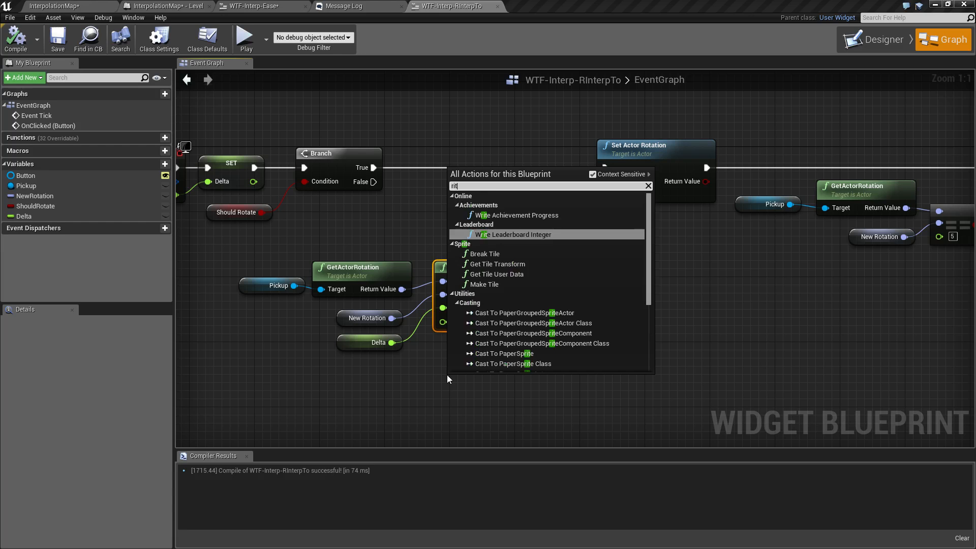
{"action": "type", "text": "inte"}
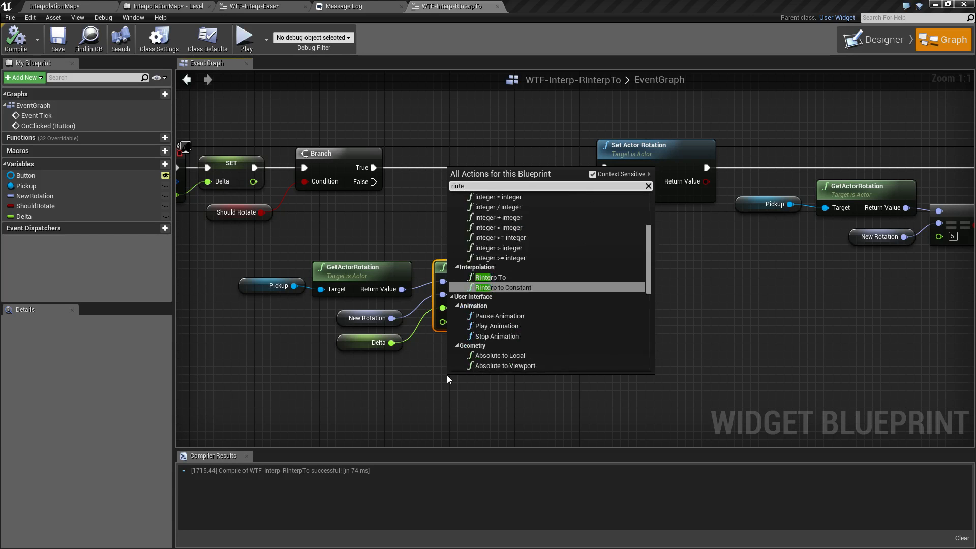
{"action": "left_click", "coordinate": [493, 277]}
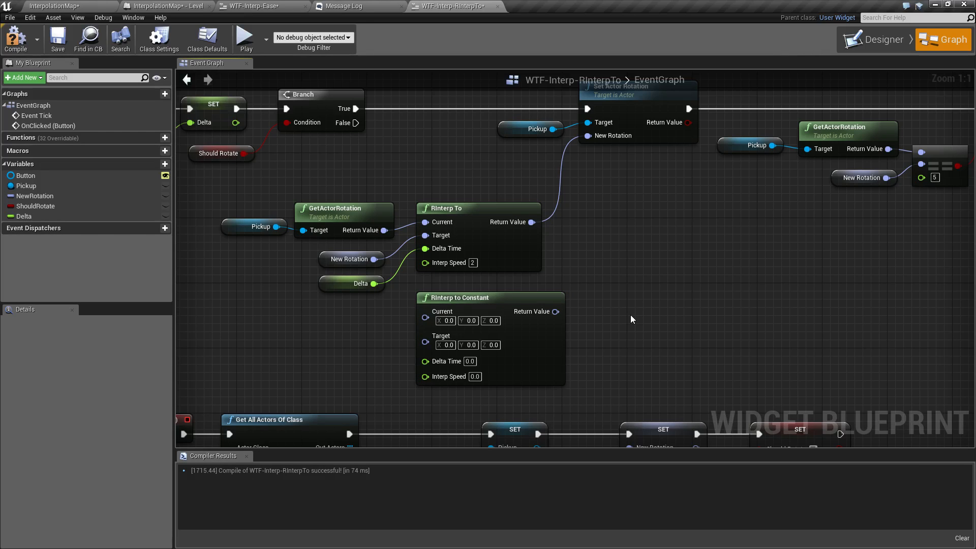
{"action": "mouse_move", "coordinate": [646, 277]}
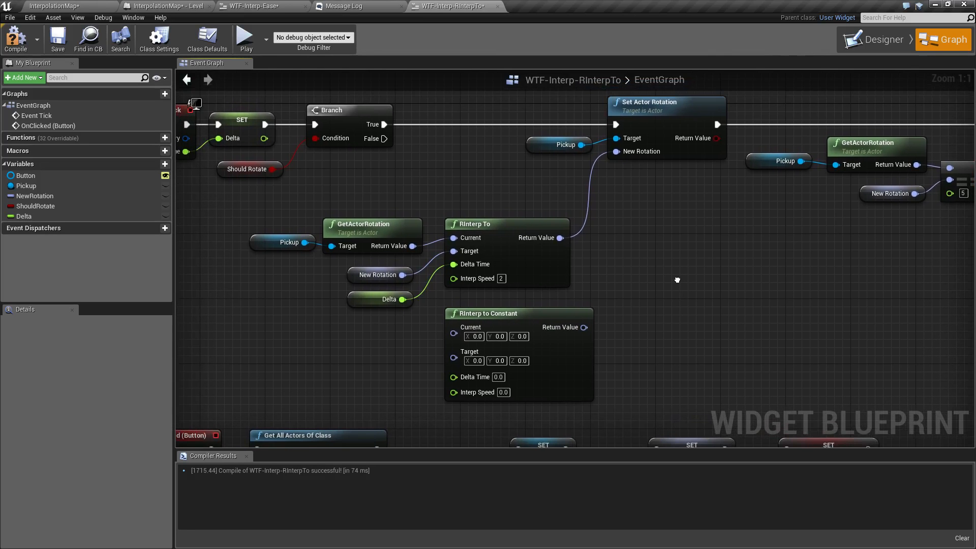
{"action": "mouse_move", "coordinate": [679, 285]}
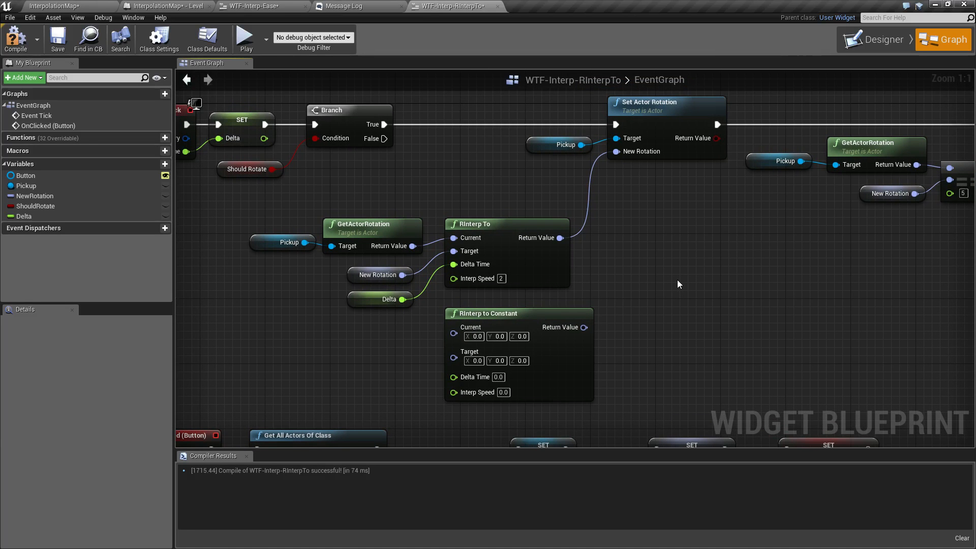